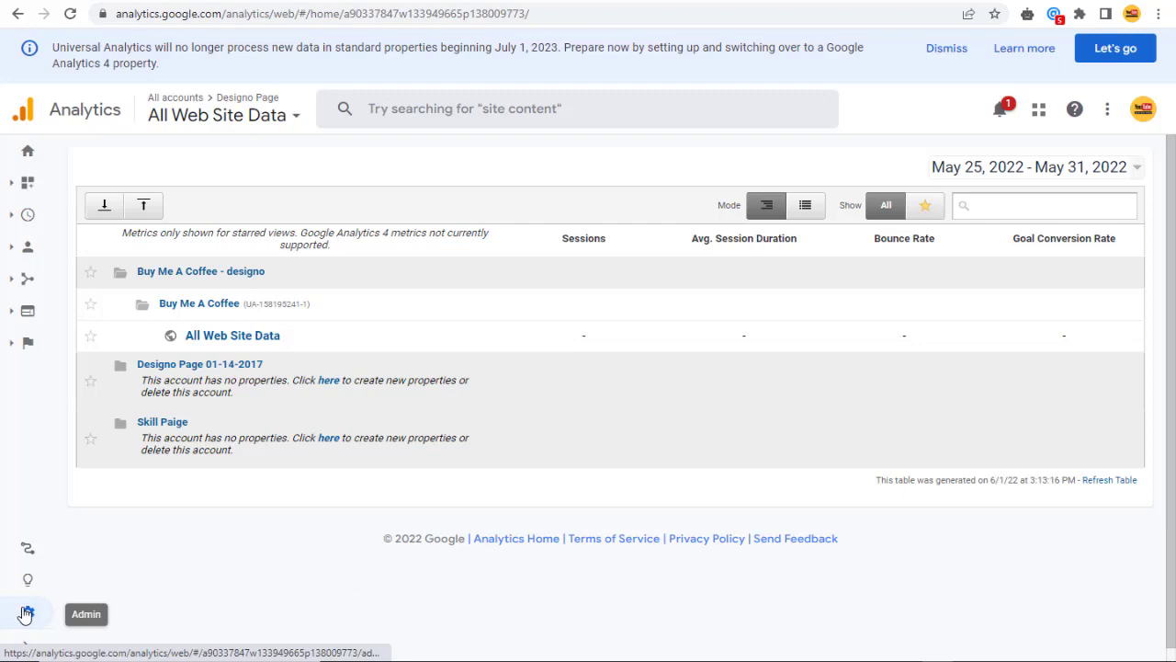
Open the Google Analytics Admin page for the Designo Page account.
click(27, 613)
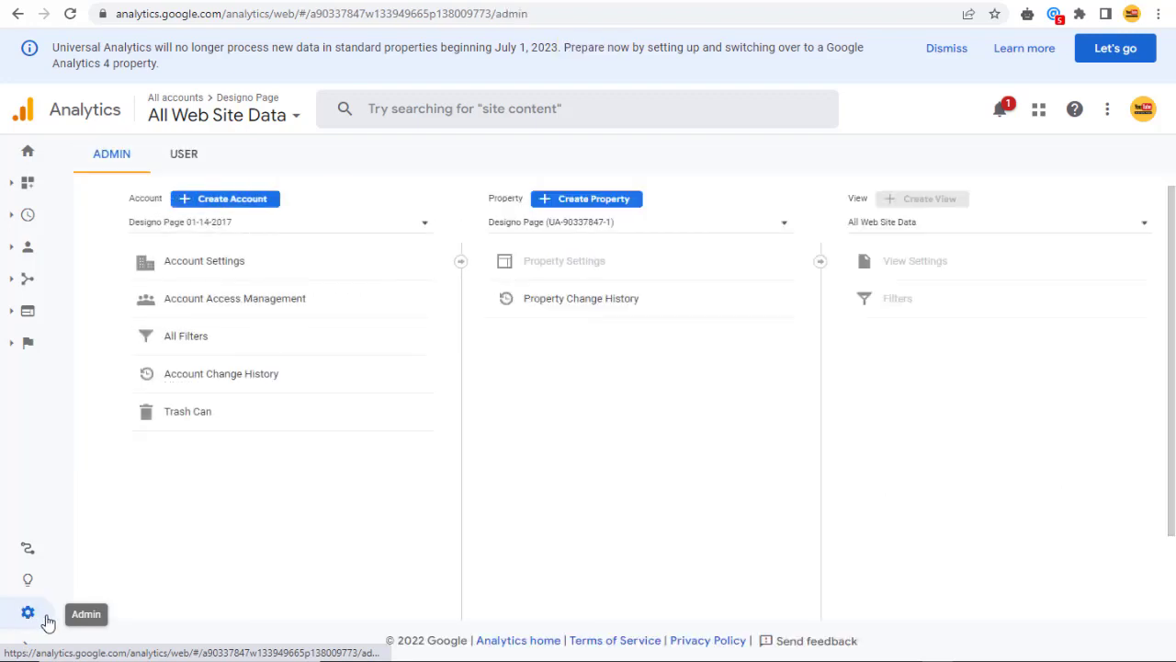
mouse_move(154, 195)
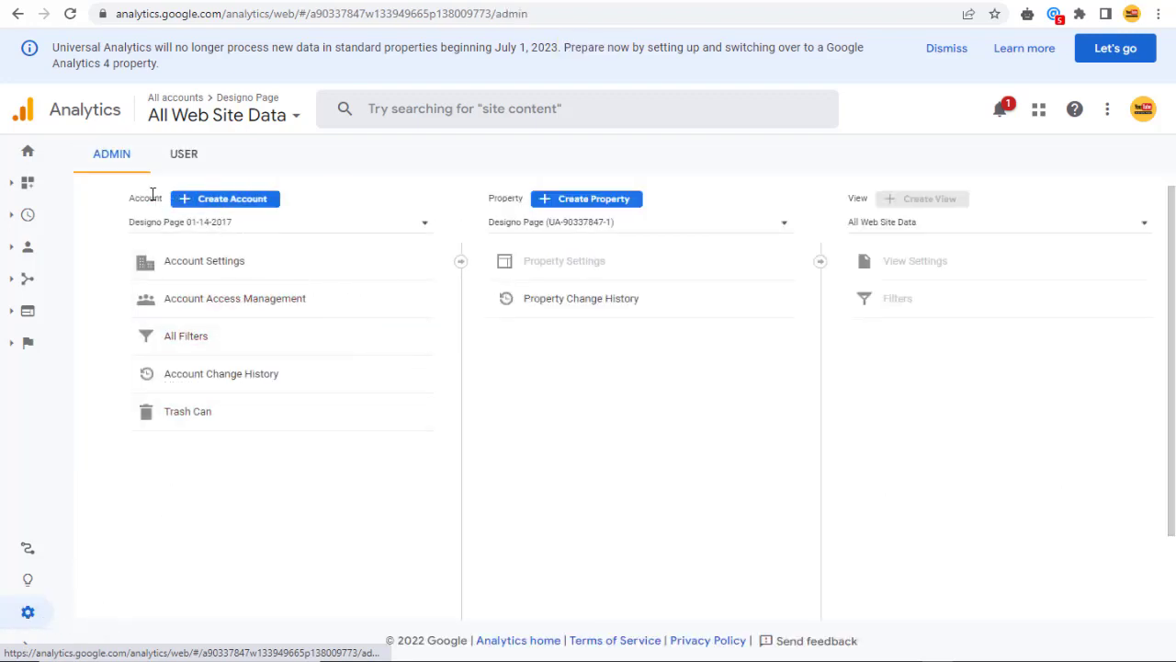
mouse_move(92, 231)
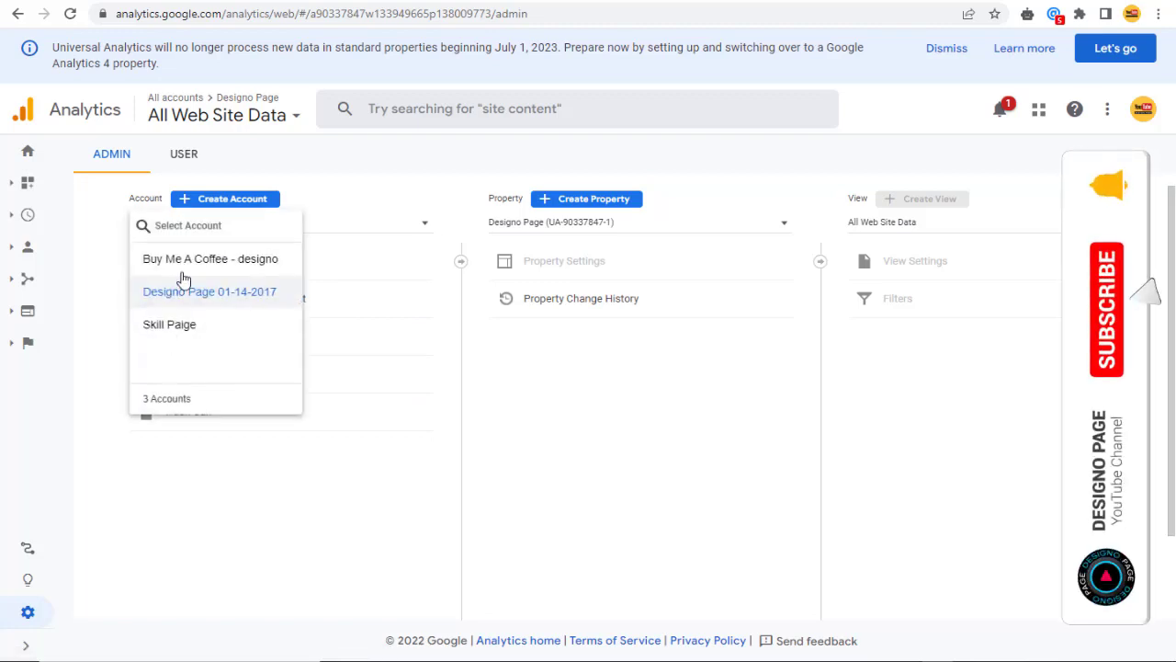
Switch to the Buy Me A Coffee - designo account and trash its property from Property Settings.
click(210, 258)
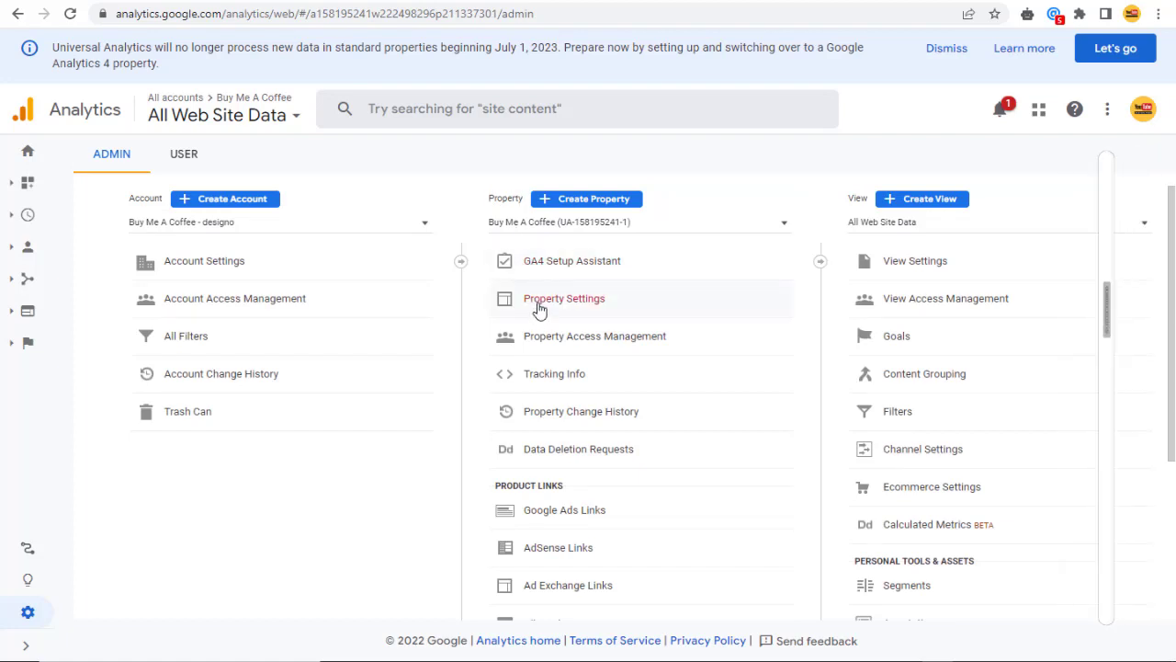
click(564, 298)
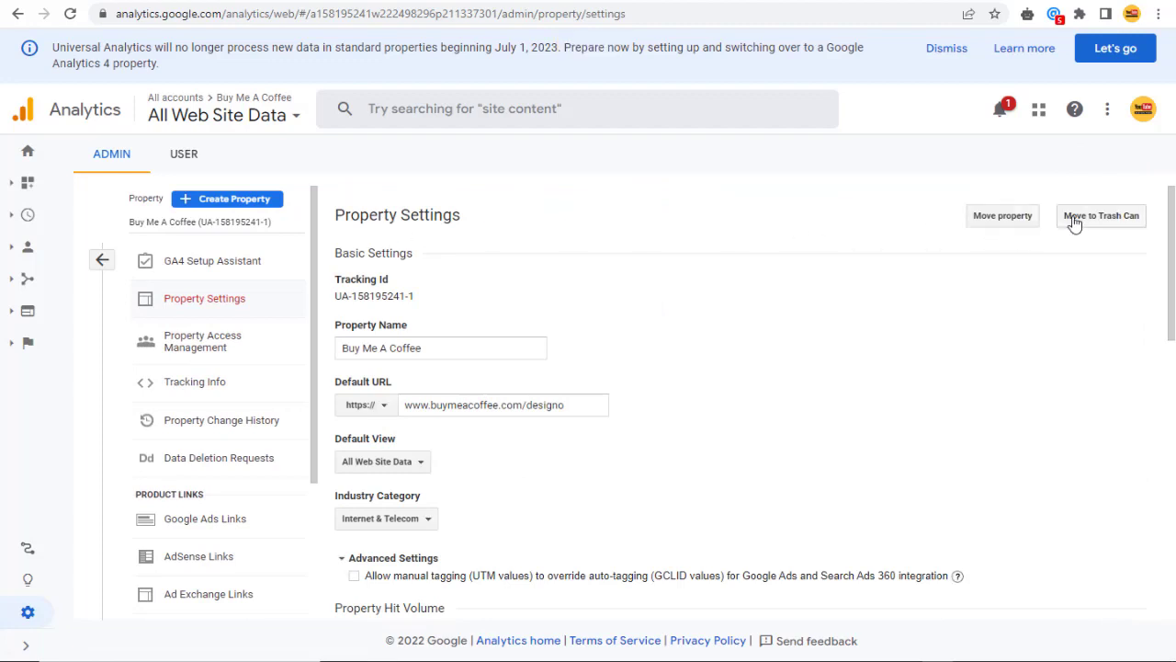
click(1102, 215)
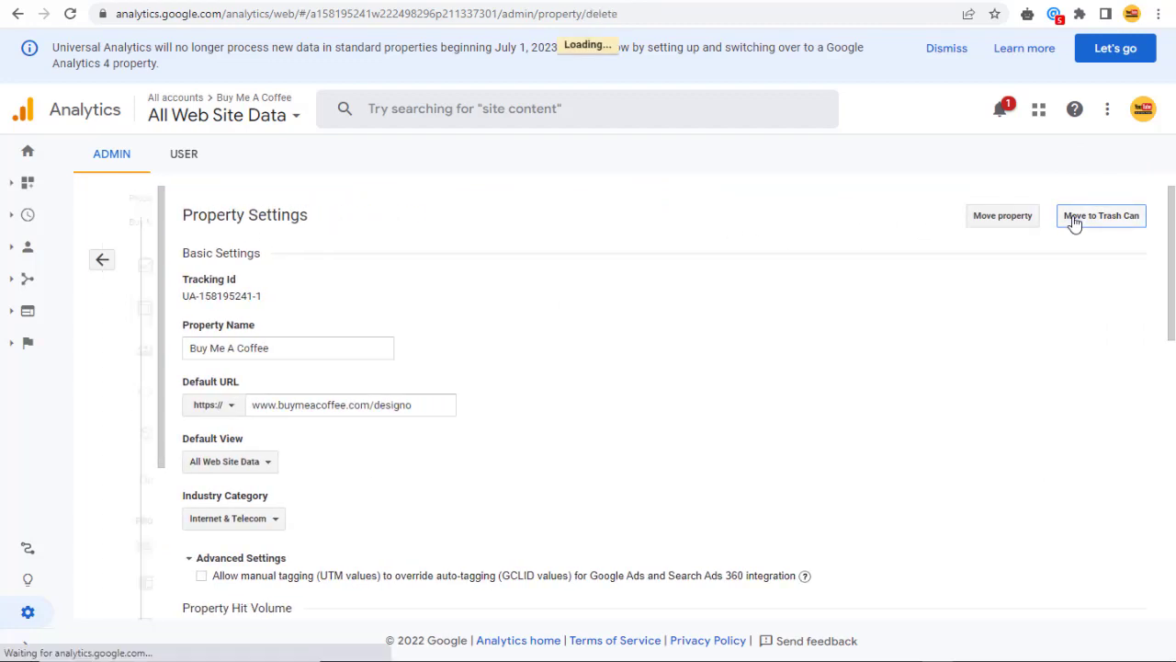
click(1101, 215)
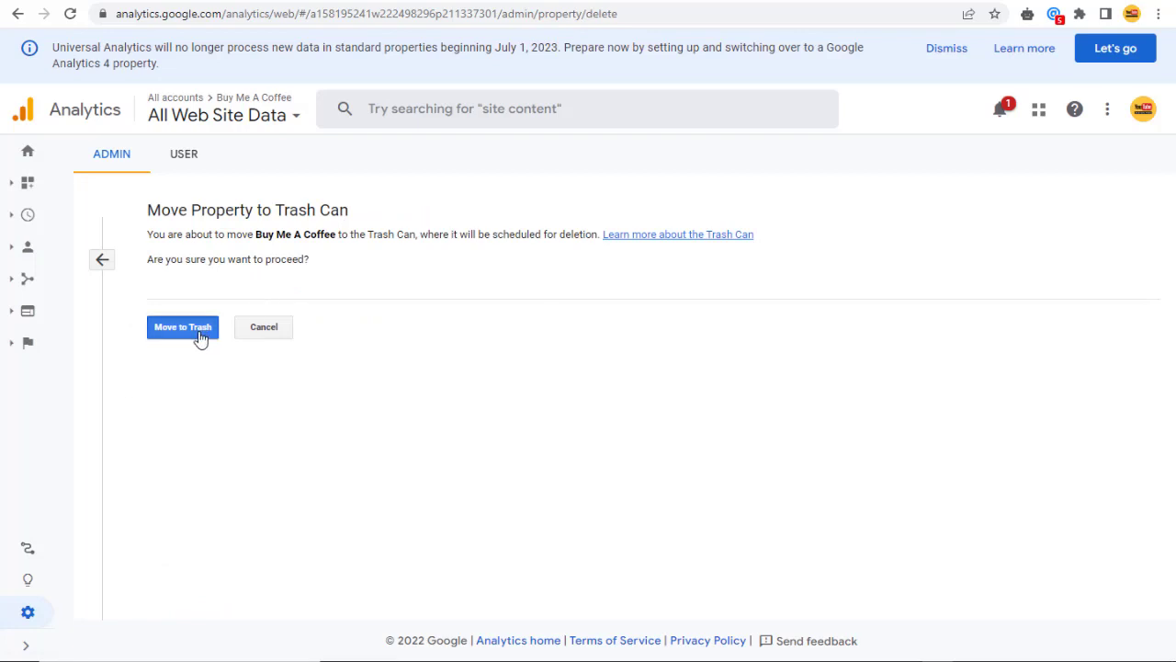
click(181, 326)
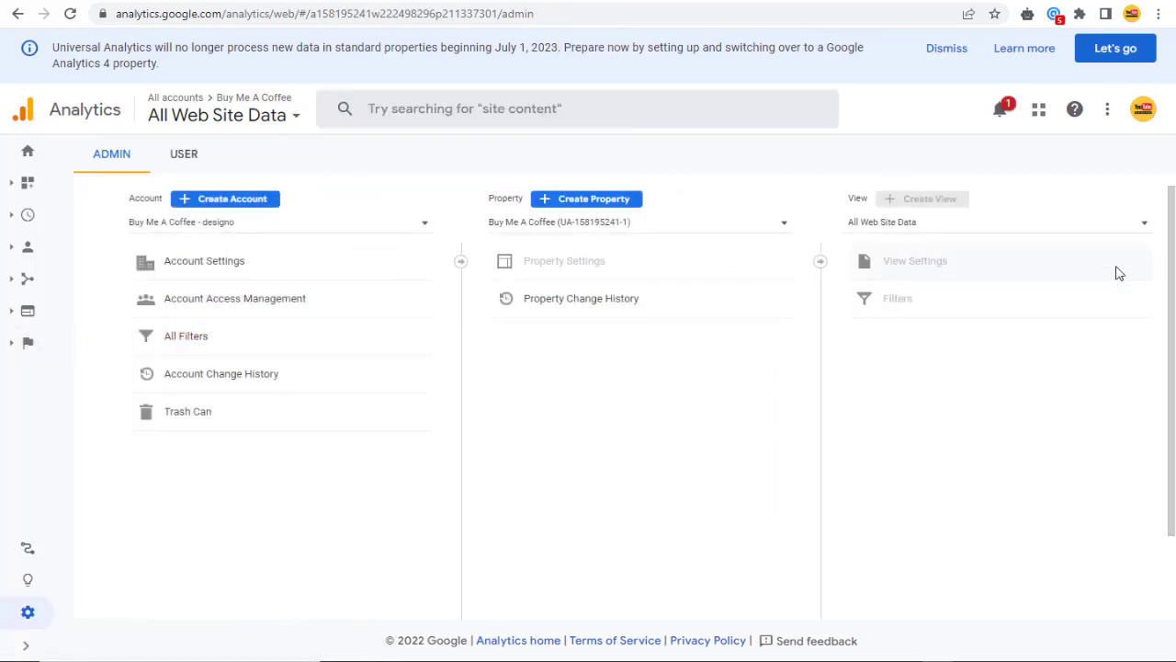
mouse_move(679, 227)
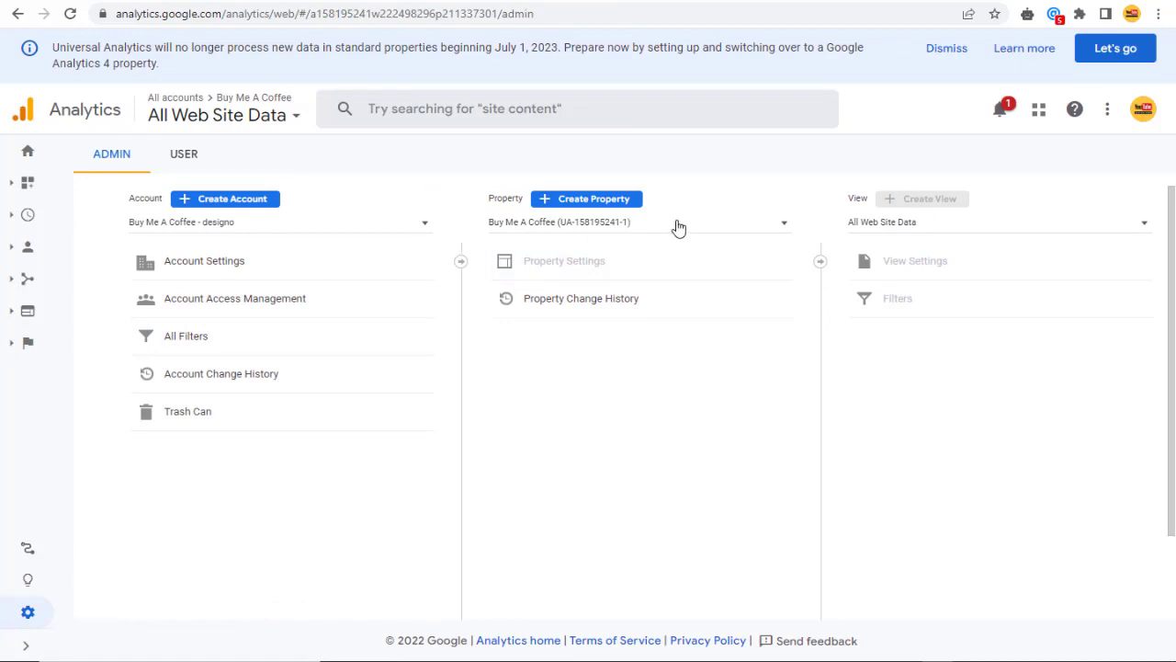
mouse_move(577, 312)
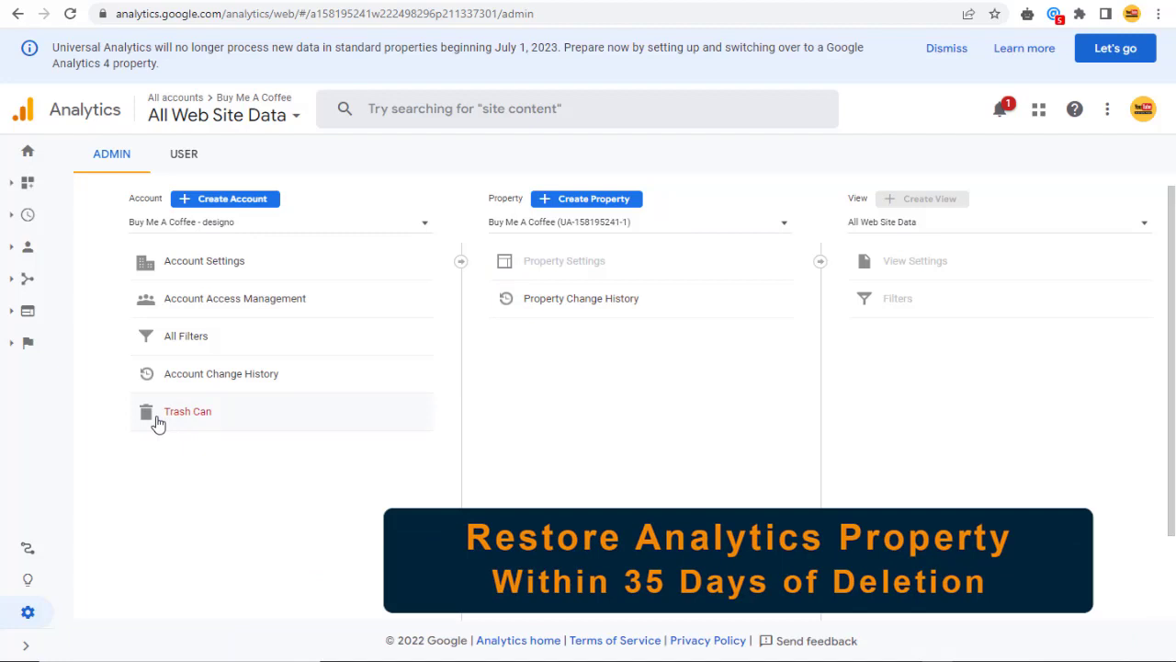
Open the account's Trash Can to see the trashed Buy Me A Coffee property.
click(187, 411)
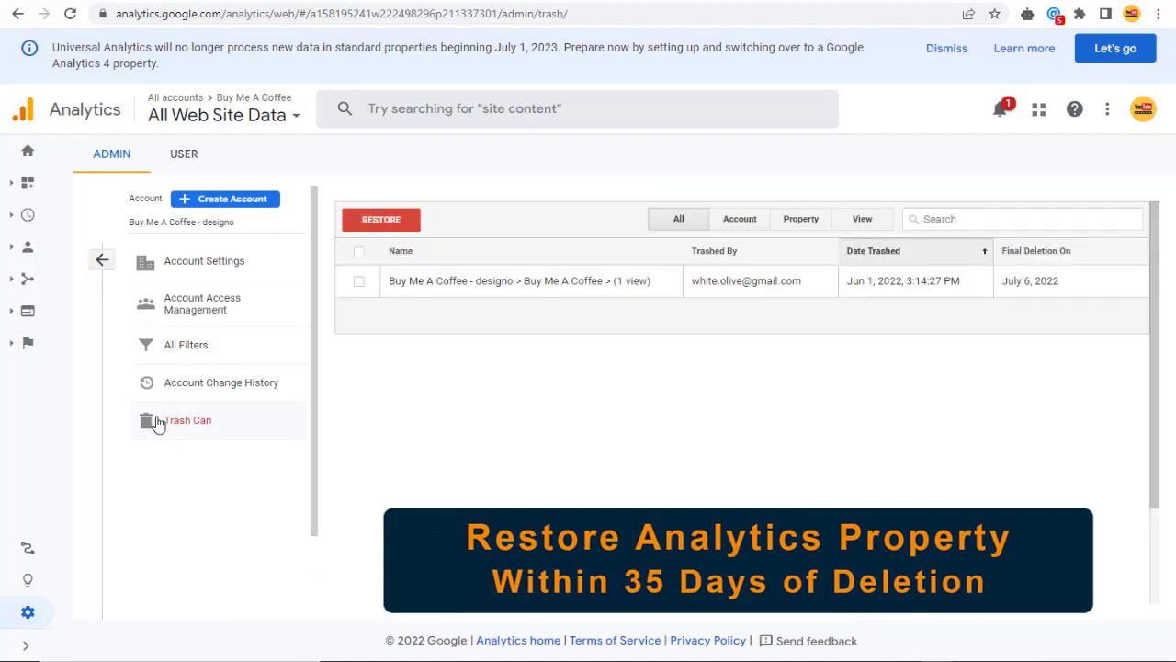